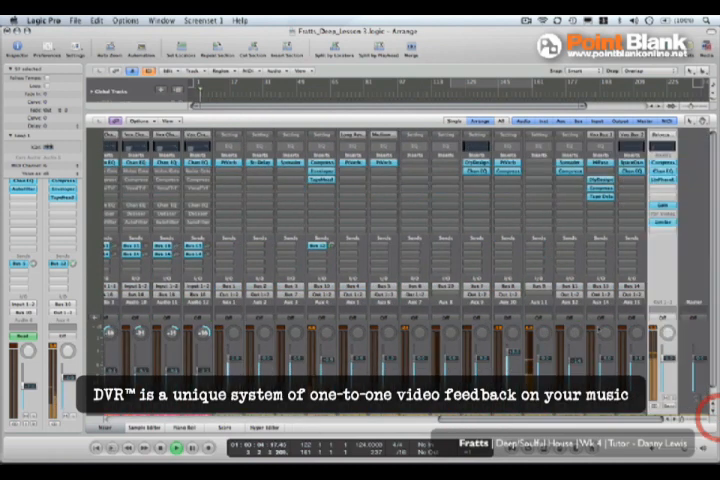
Step: Load the Spreader stereo-widening plug-in into an insert slot on the snare channel
{"action": "left_click", "coordinate": [156, 168]}
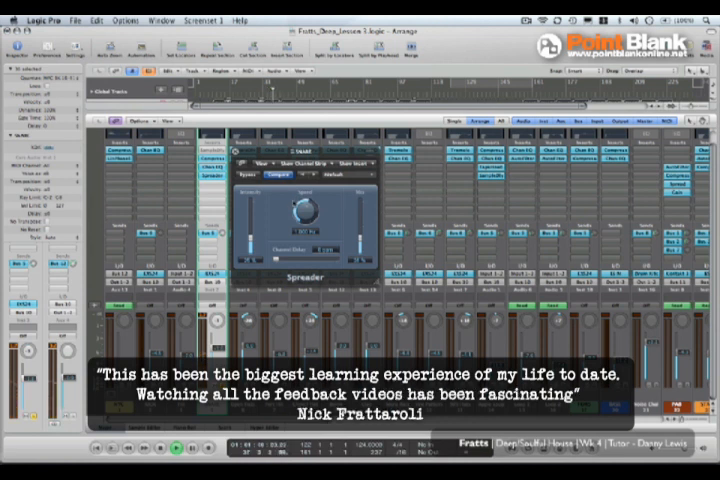
Step: Raise the Spread knob to widen the snare's stereo image and return to the arrange area
{"action": "left_click", "coordinate": [220, 164]}
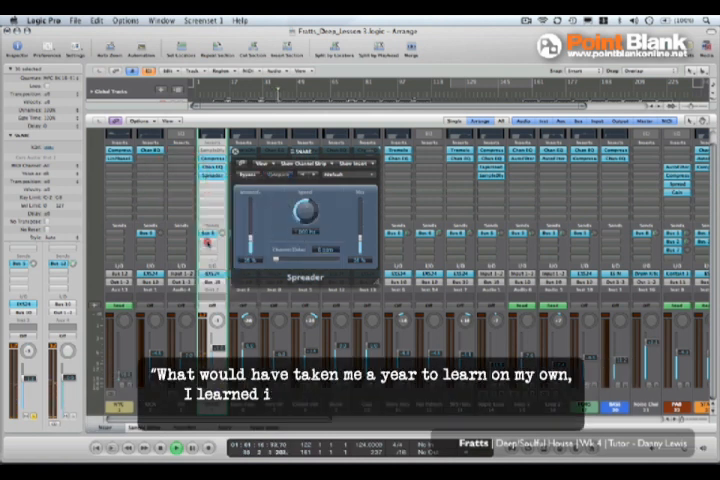
{"action": "left_click", "coordinate": [204, 212]}
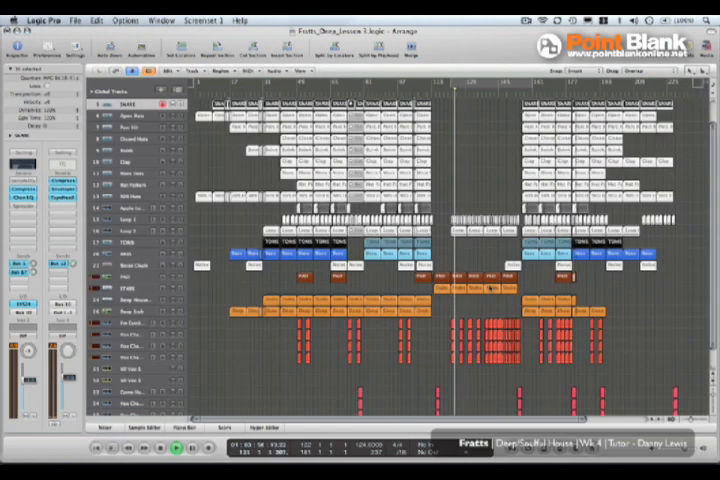
{"action": "scroll", "scroll_direction": "down", "scroll_amount": 3}
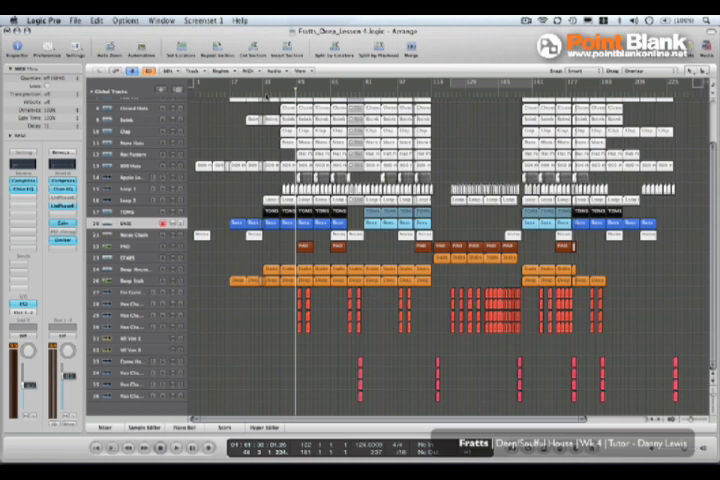
{"action": "mouse_move", "coordinate": [268, 96]}
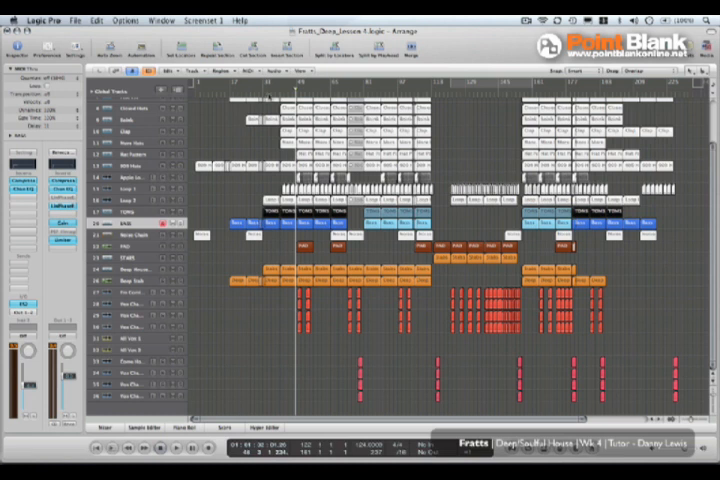